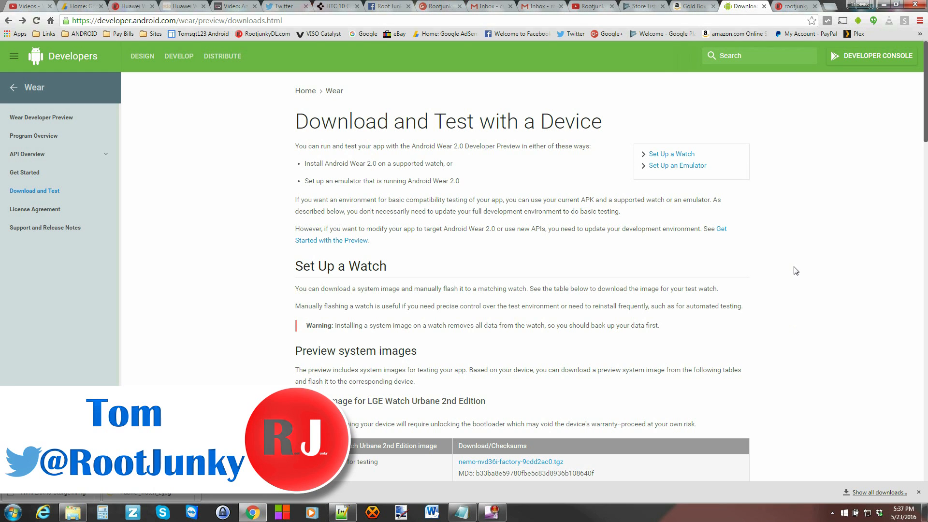
- Open the extracted sturgeon-nvd36i-wear-2.0-preview folder inside the Firmware folder
scroll("down", 3)
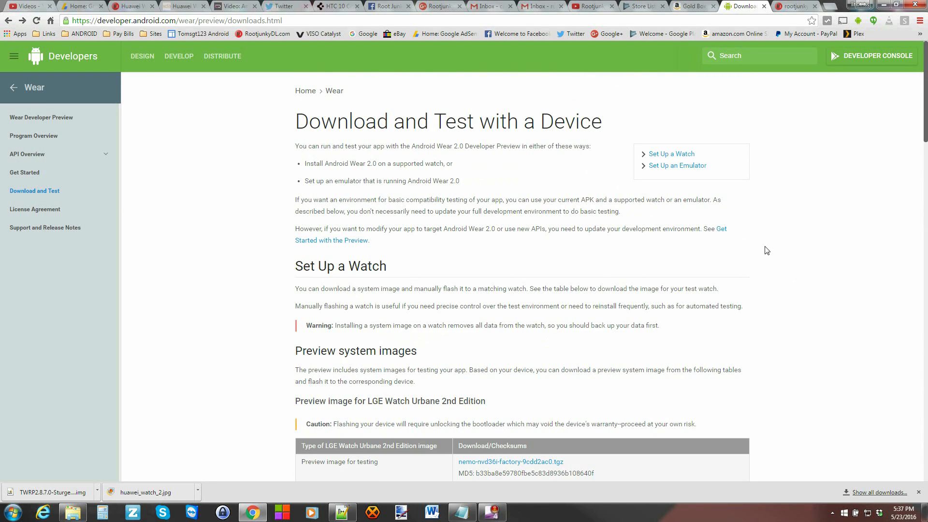
scroll("down", 3)
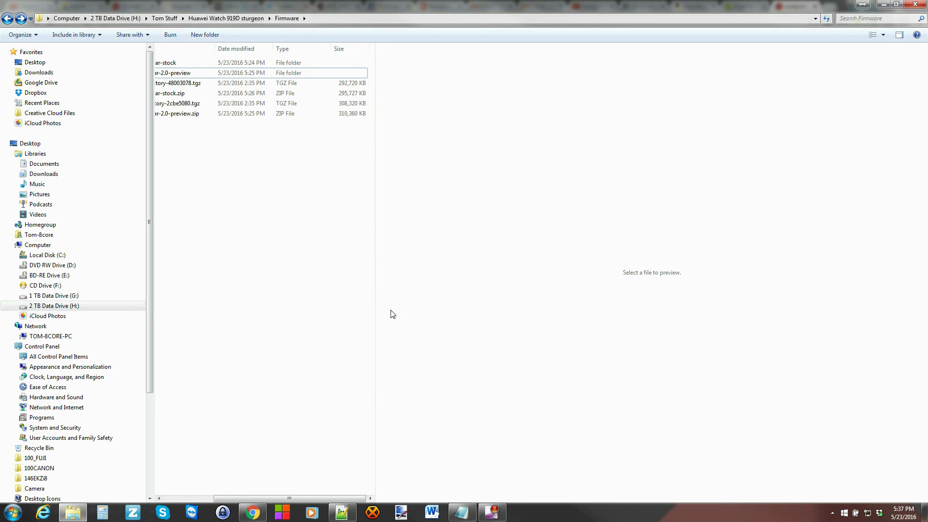
mouse_move(376, 335)
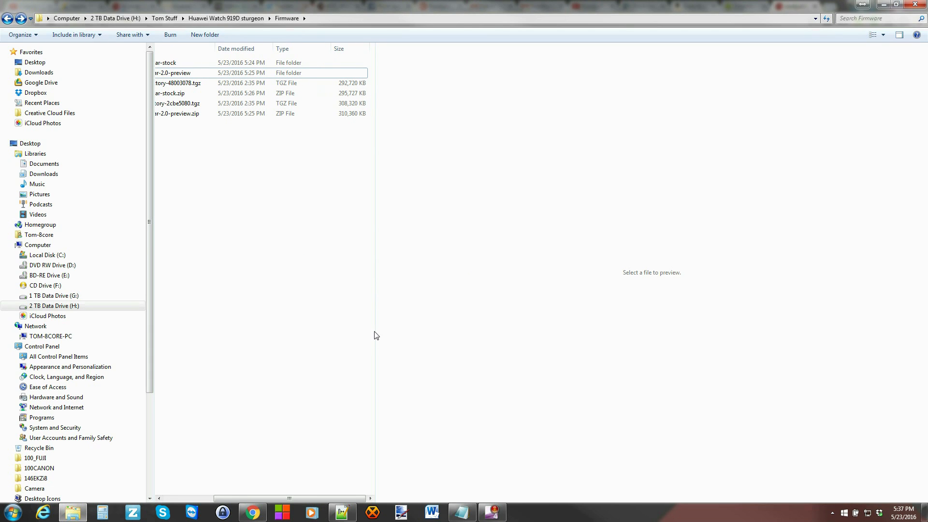
mouse_move(399, 336)
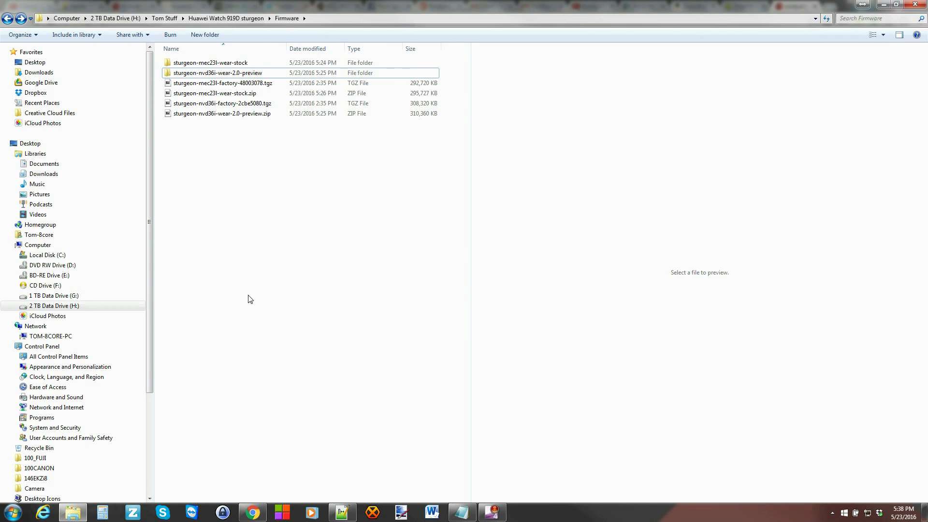
left_click(218, 73)
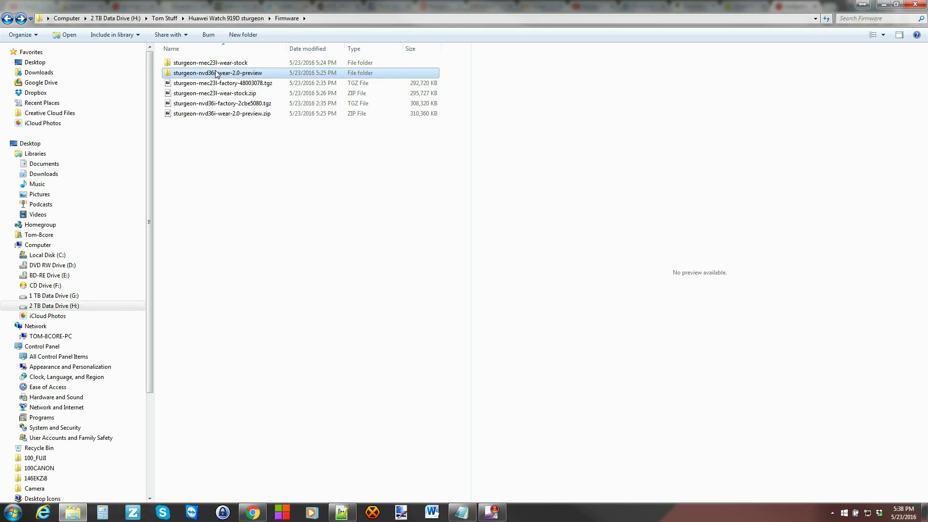
double_click(218, 72)
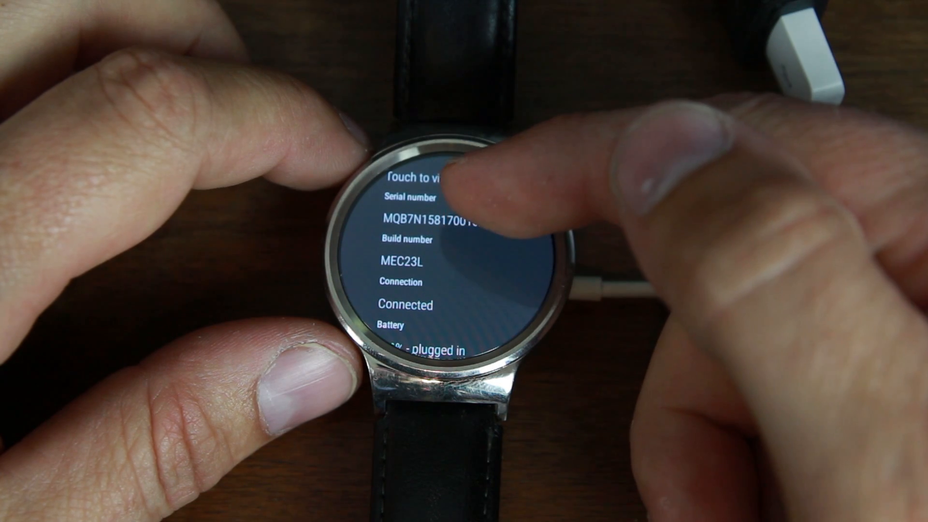
- Tap the Build number in About repeatedly until developer mode unlocks on the watch
left_click(432, 255)
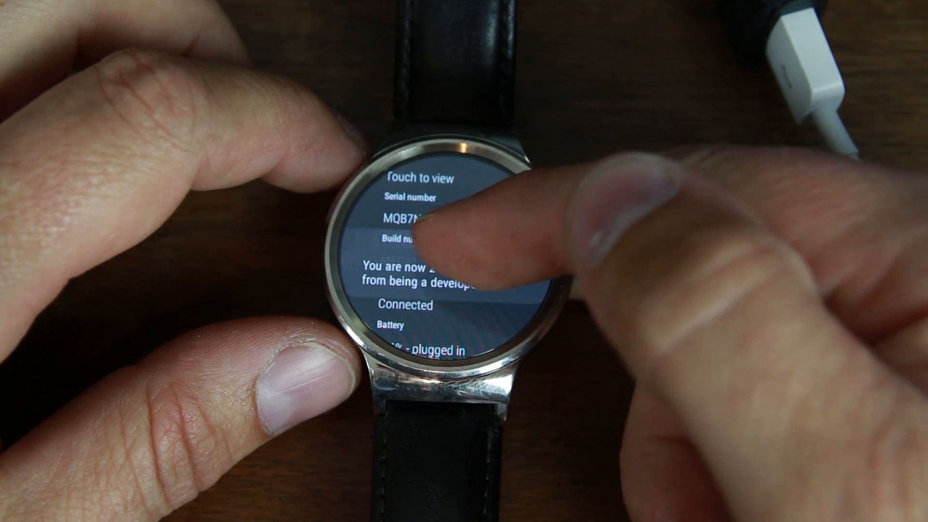
left_click(421, 241)
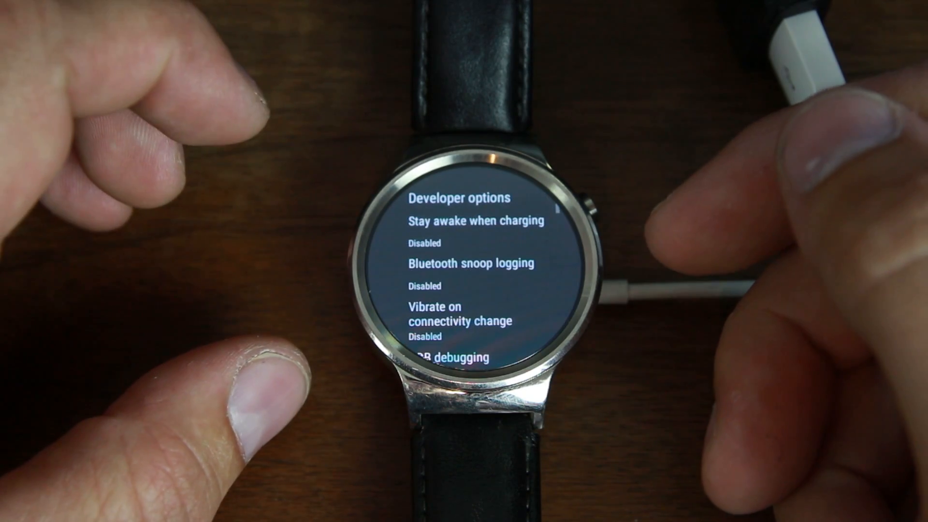
- Enable ADB debugging in Developer options, approving the Allow Debugging prompt
scroll("down", 3)
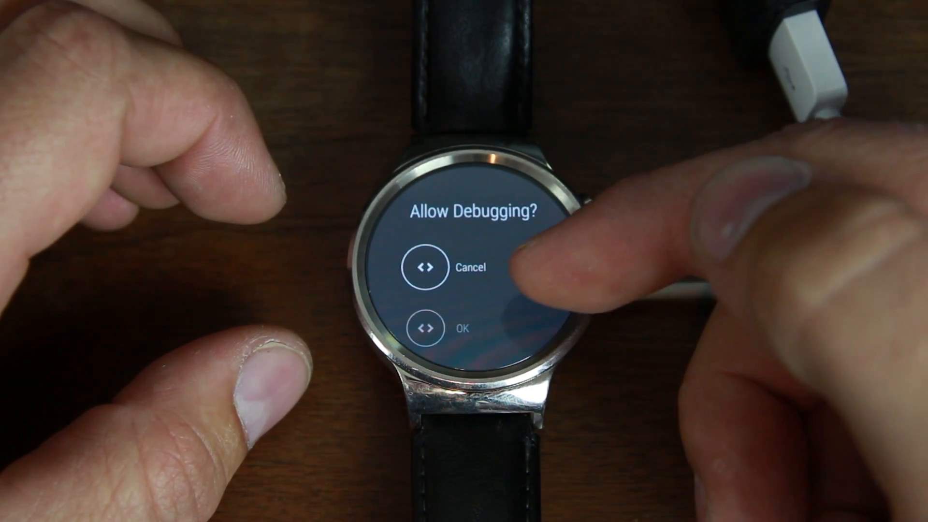
left_click(423, 328)
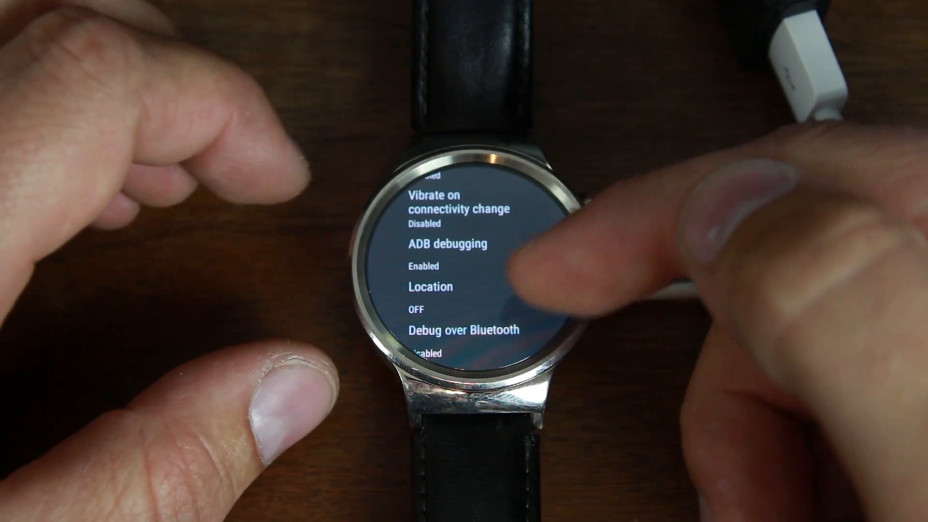
scroll("down", 3)
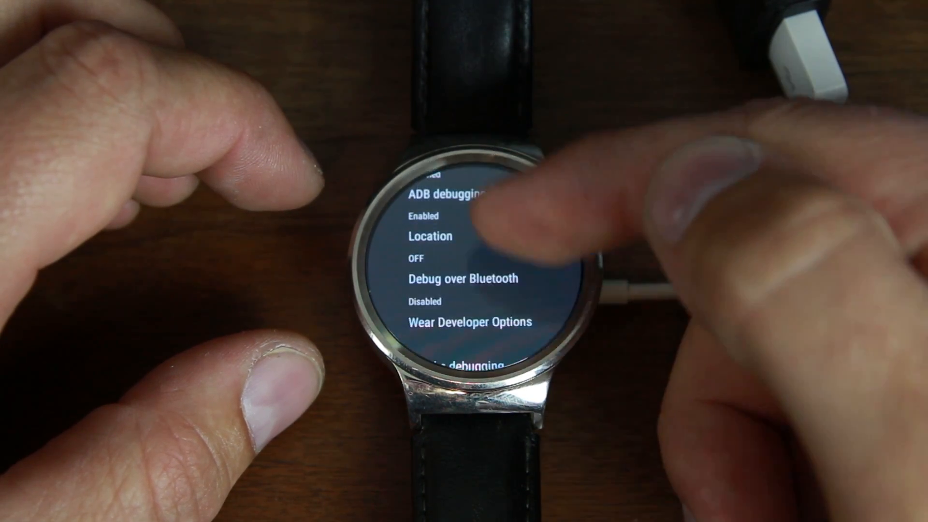
scroll("down", 3)
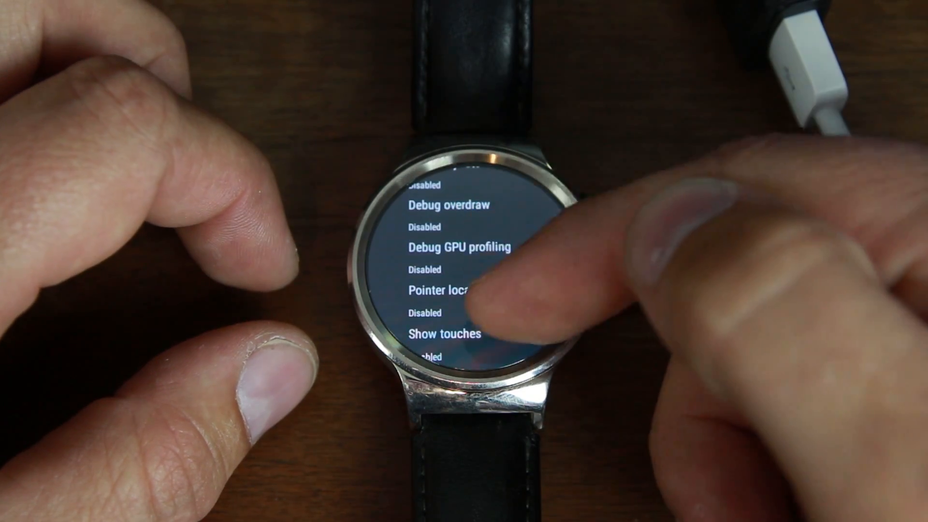
scroll("down", 3)
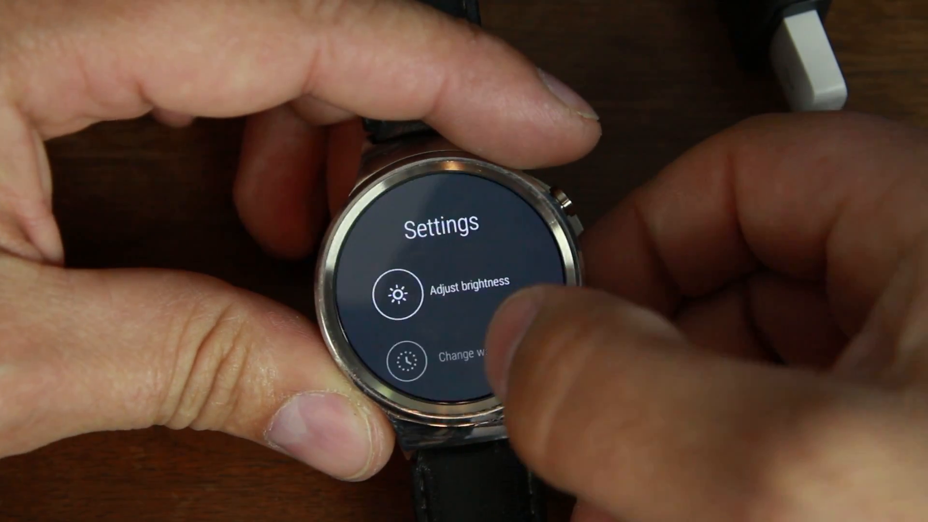
- Scroll the watch's main Settings list down to the screen lock and unpair entries
scroll("down", 3)
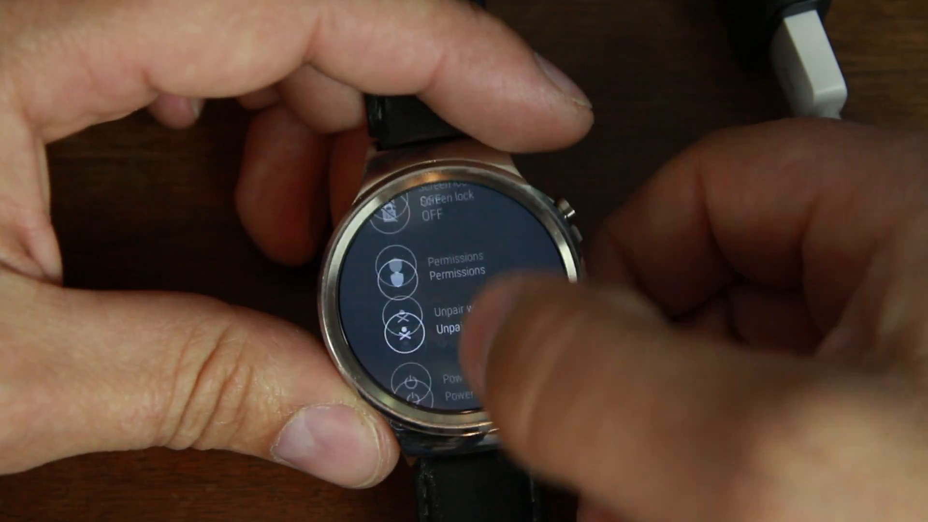